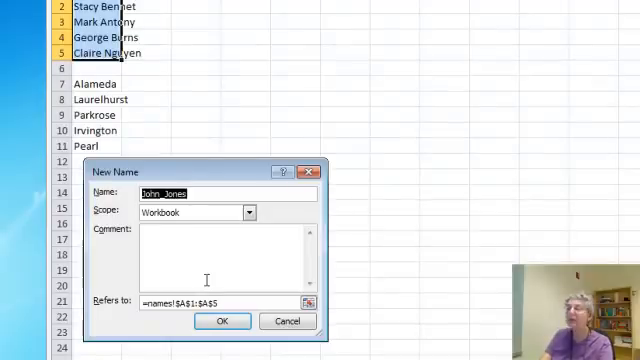
- Name A2:A5 'agents', then start naming A7:A11 'neighborhoods' instead of 'sales'
{"action": "type", "text": "agents"}
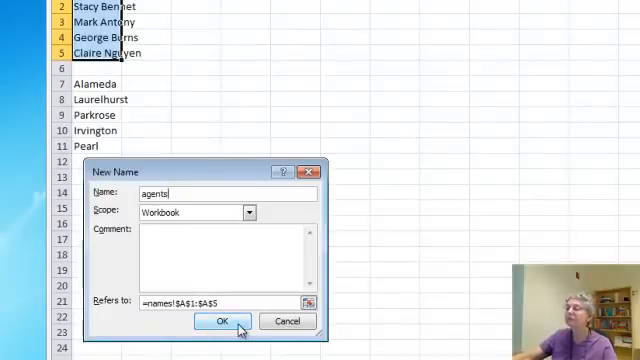
{"action": "left_click", "coordinate": [223, 322]}
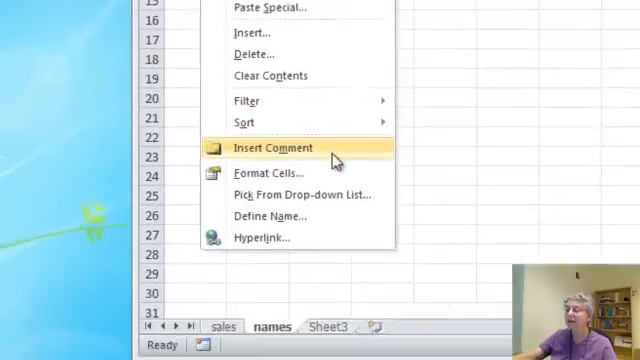
{"action": "left_click", "coordinate": [266, 216]}
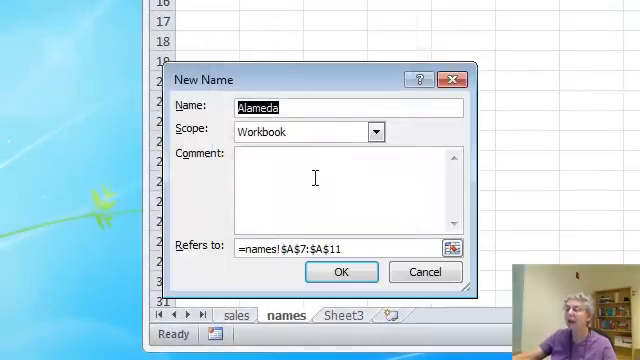
{"action": "mouse_move", "coordinate": [330, 125]}
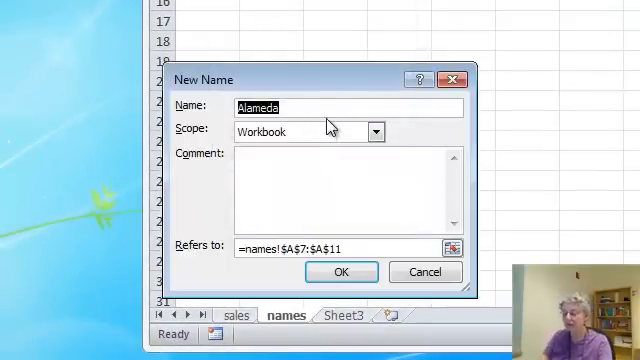
{"action": "type", "text": "sales"}
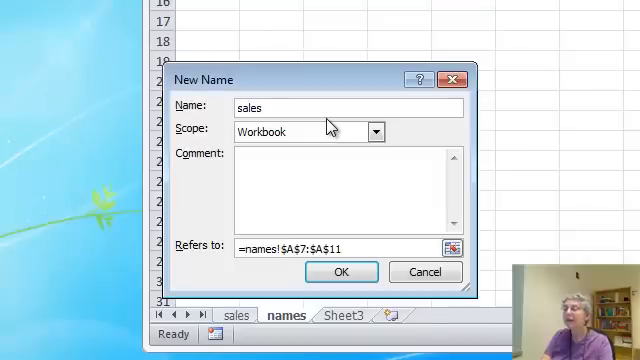
{"action": "key", "text": "BackSpace"}
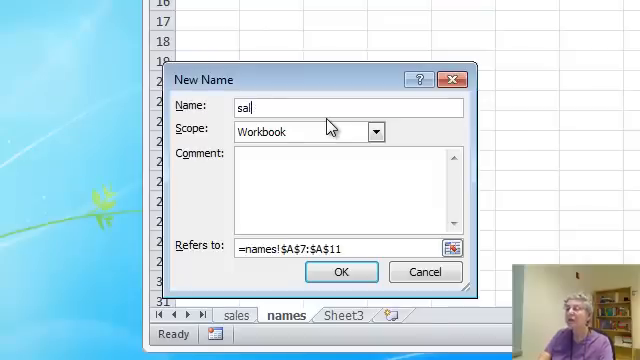
{"action": "type", "text": "neighborhoods"}
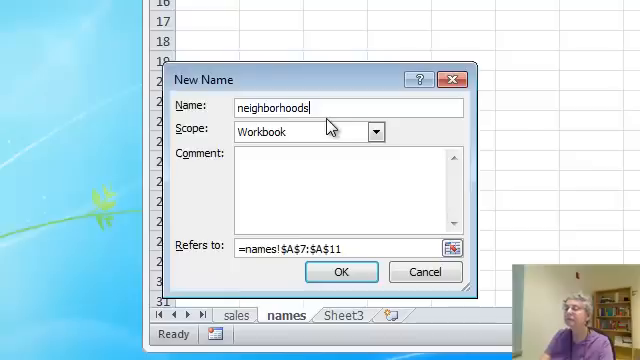
{"action": "mouse_move", "coordinate": [233, 266]}
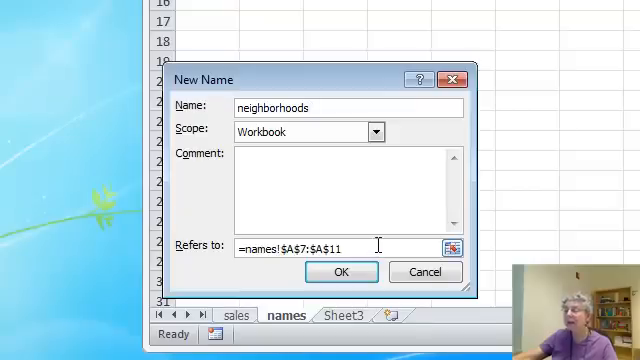
{"action": "mouse_move", "coordinate": [228, 262]}
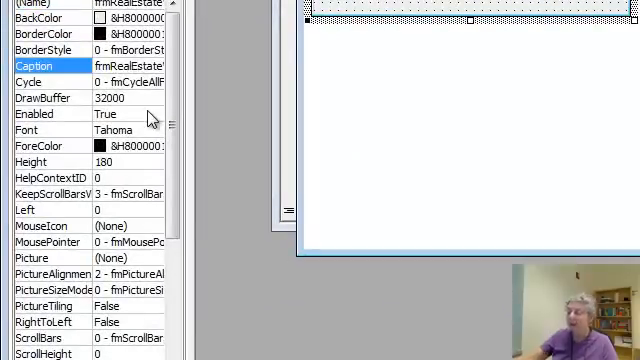
- Enter RealEstateV2 in the new UserForm's name and caption properties
{"action": "type", "text": "RealEstateV2"}
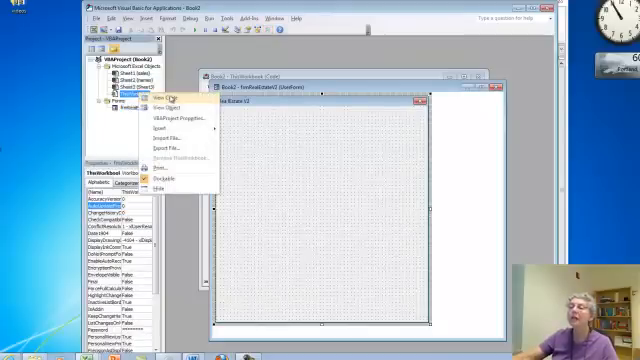
- Open the ThisWorkbook code window from the Project Explorer
{"action": "left_click", "coordinate": [160, 101]}
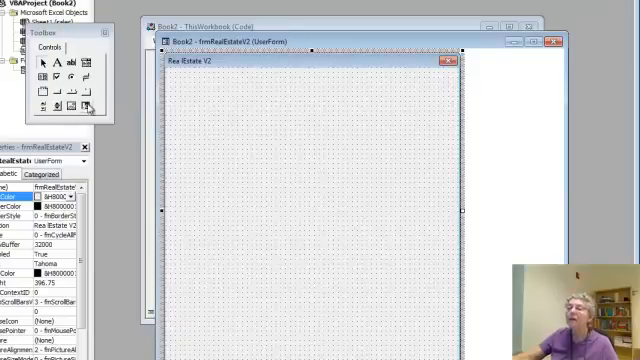
{"action": "mouse_move", "coordinate": [62, 64]}
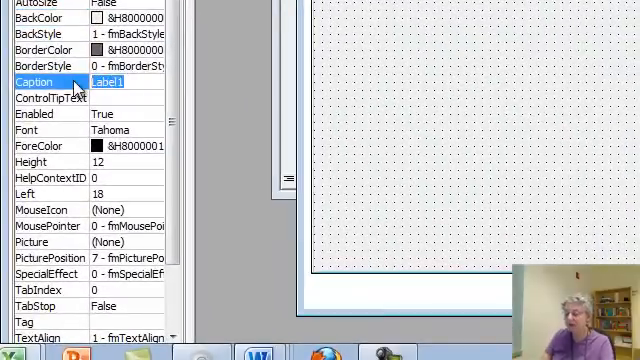
- Start typing a 'Sele…' prompt as the first label's caption
{"action": "type", "text": "Sele"}
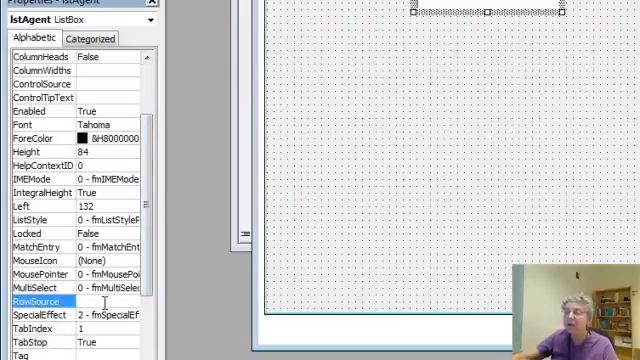
- Set the lstAgent list box's RowSource to the agents range
{"action": "type", "text": "ag"}
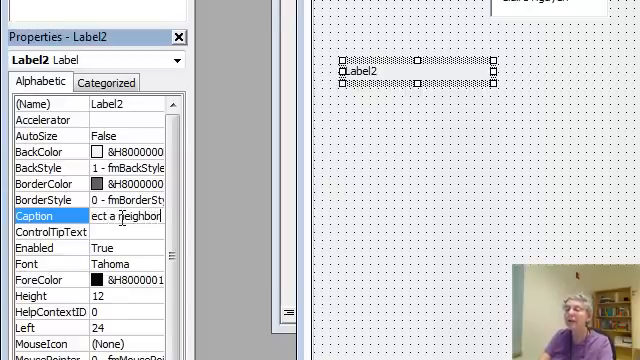
- Type 'Select a neighborhood' as the second label's caption
{"action": "type", "text": "Select a neighborhood"}
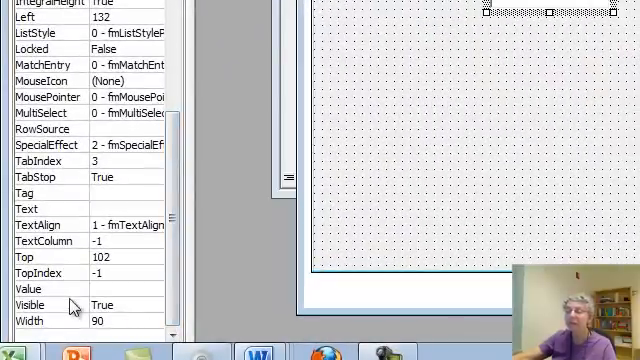
- Set the second list box's RowSource property to the neighborhoods range
{"action": "left_click", "coordinate": [44, 128]}
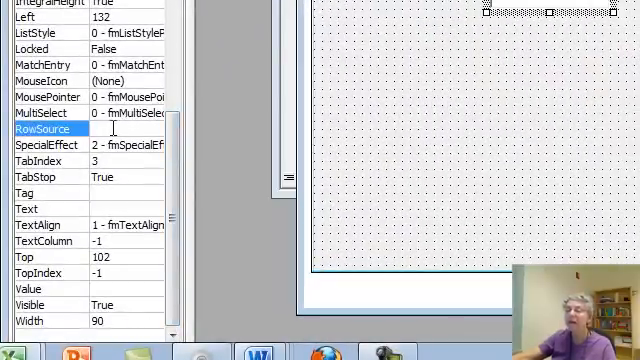
{"action": "type", "text": "neighborhood"}
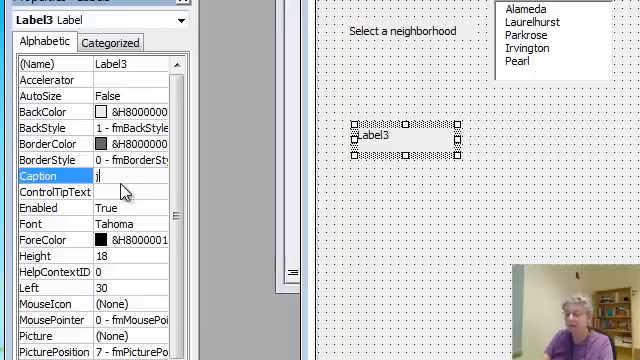
- Caption the third label 'Enter the dollar amount', retyping it after a garbled first attempt
{"action": "type", "text": "enter the"}
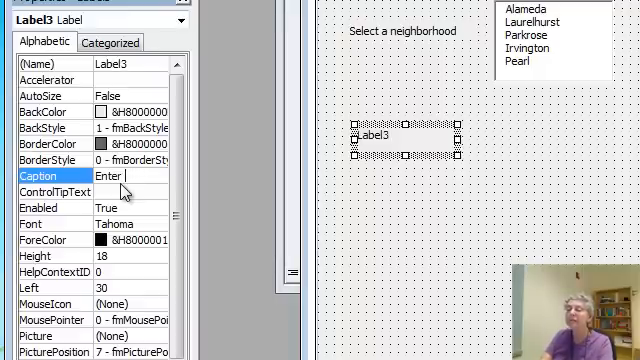
{"action": "type", "text": "he dollar amount"}
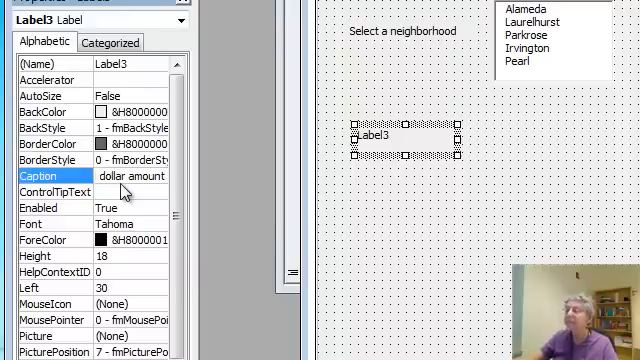
{"action": "type", "text": "Enter the dollar amount"}
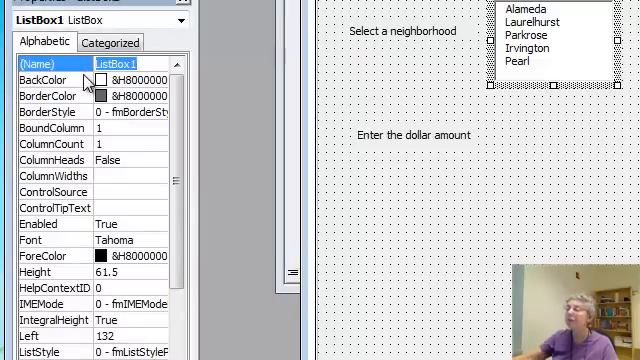
- Change ListBox1's (Name) property to lstNeighborhood
{"action": "type", "text": "lst"}
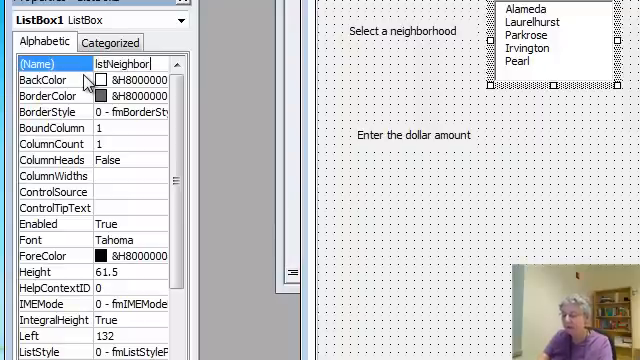
{"action": "type", "text": "Neighborhood"}
{"action": "type", "text": "txtAmount"}
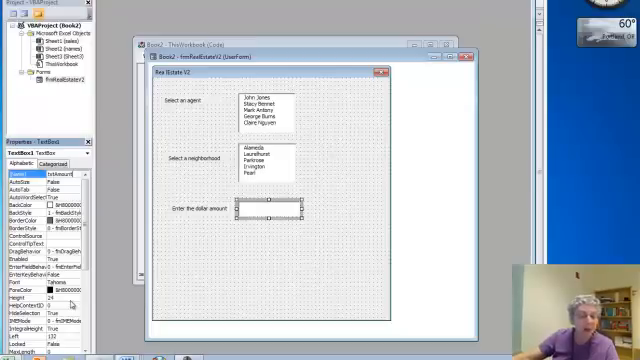
{"action": "mouse_move", "coordinate": [213, 277]}
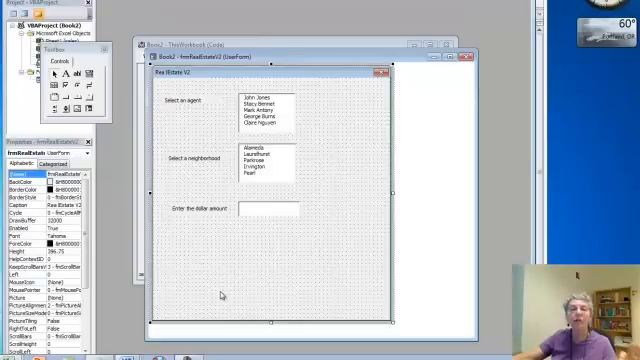
{"action": "mouse_move", "coordinate": [222, 300]}
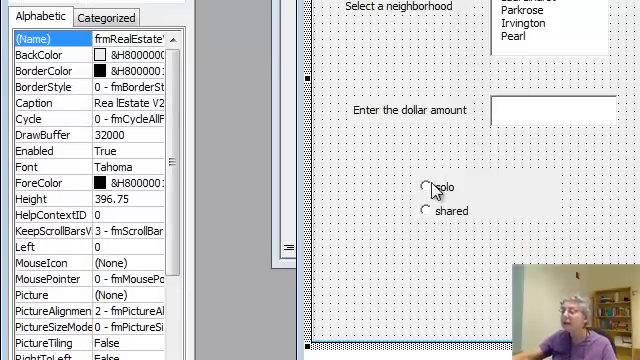
- Select the solo and then the shared option button to edit their properties
{"action": "left_click", "coordinate": [430, 190]}
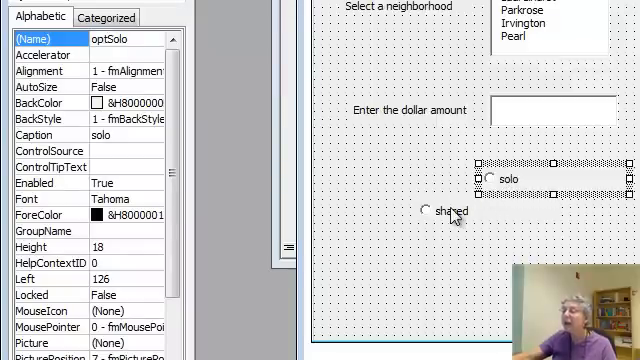
{"action": "left_click", "coordinate": [451, 211]}
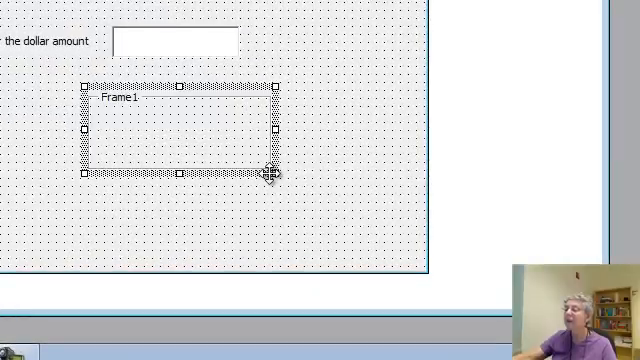
{"action": "mouse_move", "coordinate": [245, 100]}
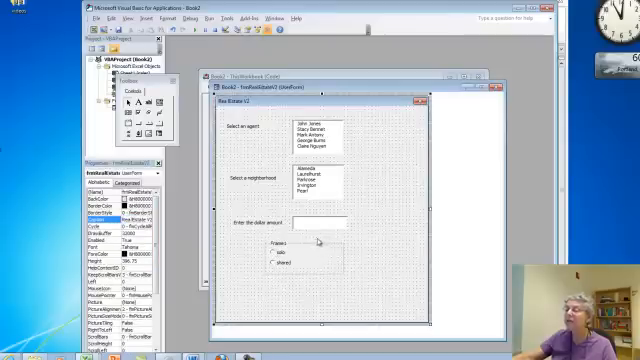
- Select Frame1 and set its caption to 'Choose Commission Type'
{"action": "left_click", "coordinate": [310, 247]}
{"action": "type", "text": "Choose Commission Type"}
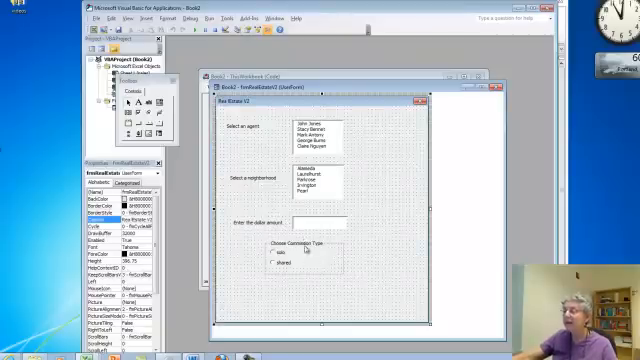
{"action": "left_click", "coordinate": [300, 255]}
{"action": "type", "text": "chkBonus"}
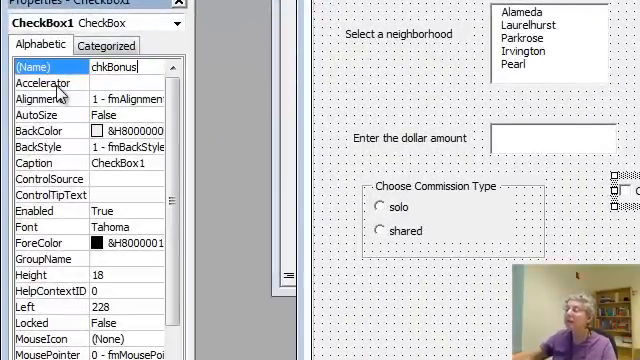
{"action": "mouse_move", "coordinate": [523, 237]}
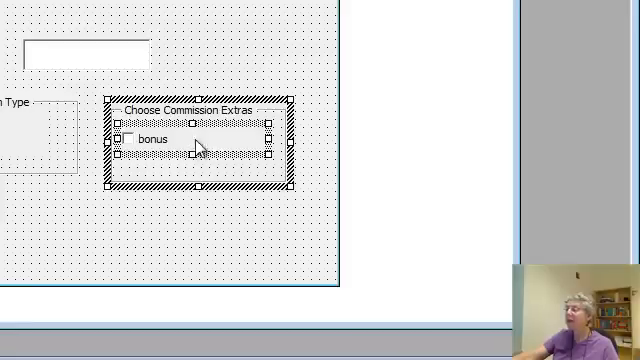
{"action": "mouse_move", "coordinate": [225, 124]}
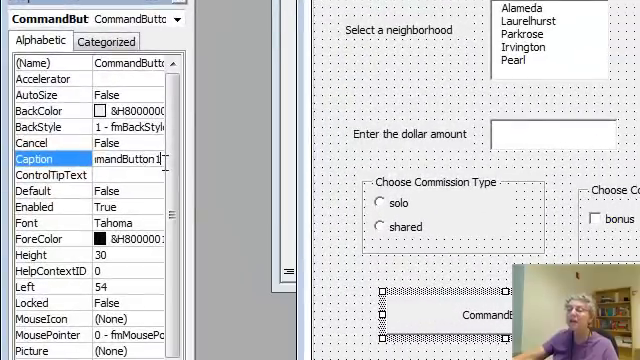
- Give the command button the caption 'Process Entry' and type btnPush as its name
{"action": "type", "text": "P"}
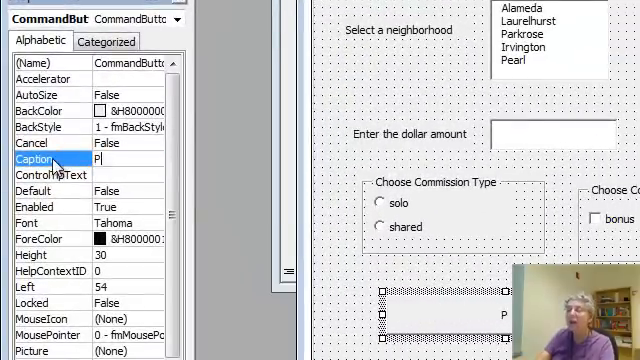
{"action": "type", "text": "rocess Entry"}
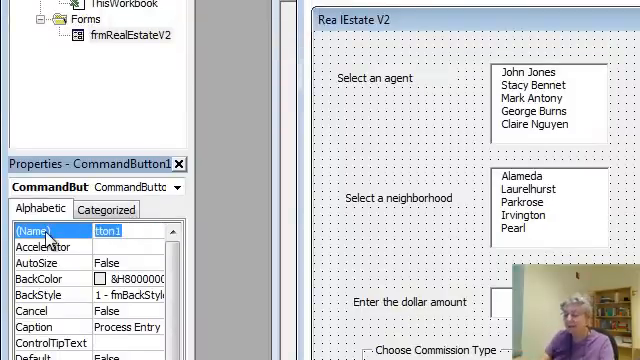
{"action": "type", "text": "btnP"}
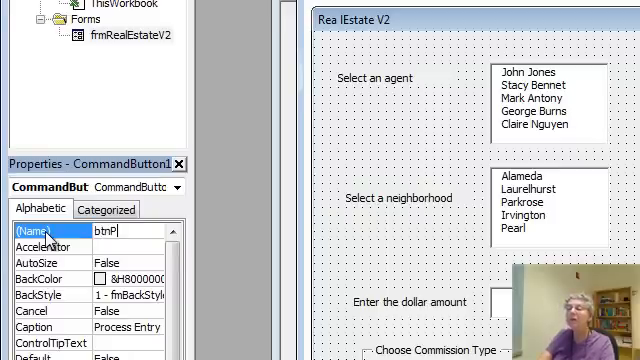
{"action": "type", "text": "ush"}
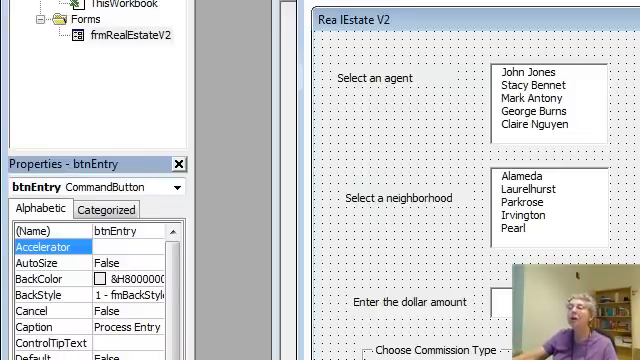
{"action": "mouse_move", "coordinate": [142, 75]}
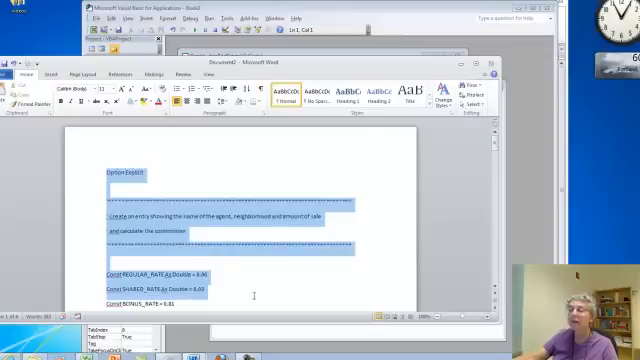
- Scroll down through the prepared code listing in the Word document
{"action": "scroll", "scroll_direction": "down", "scroll_amount": 3}
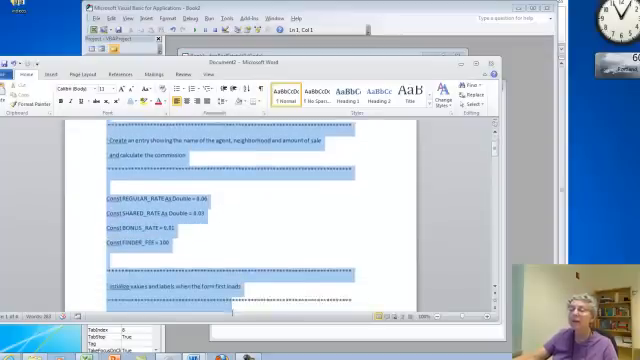
{"action": "scroll", "scroll_direction": "down", "scroll_amount": 3}
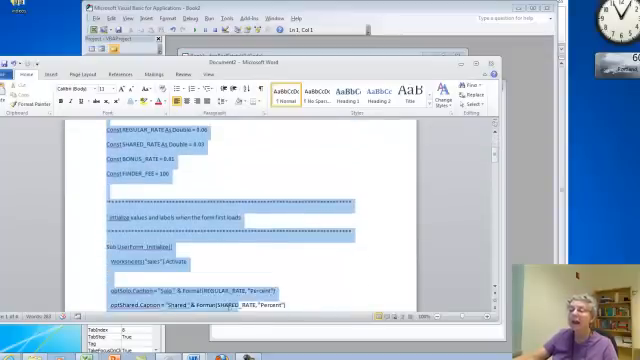
{"action": "scroll", "scroll_direction": "down", "scroll_amount": 3}
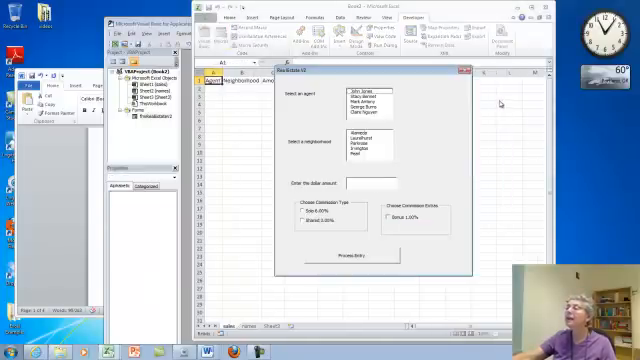
{"action": "mouse_move", "coordinate": [445, 175]}
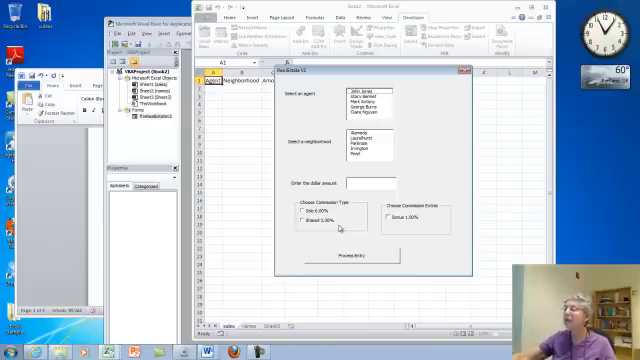
{"action": "mouse_move", "coordinate": [425, 222]}
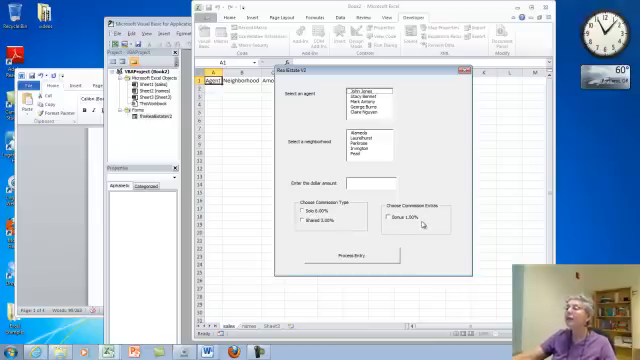
{"action": "mouse_move", "coordinate": [386, 117]}
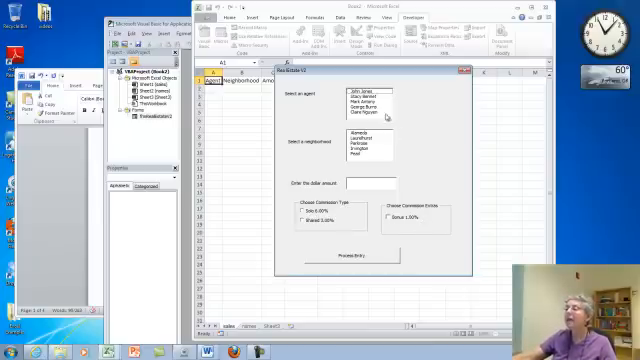